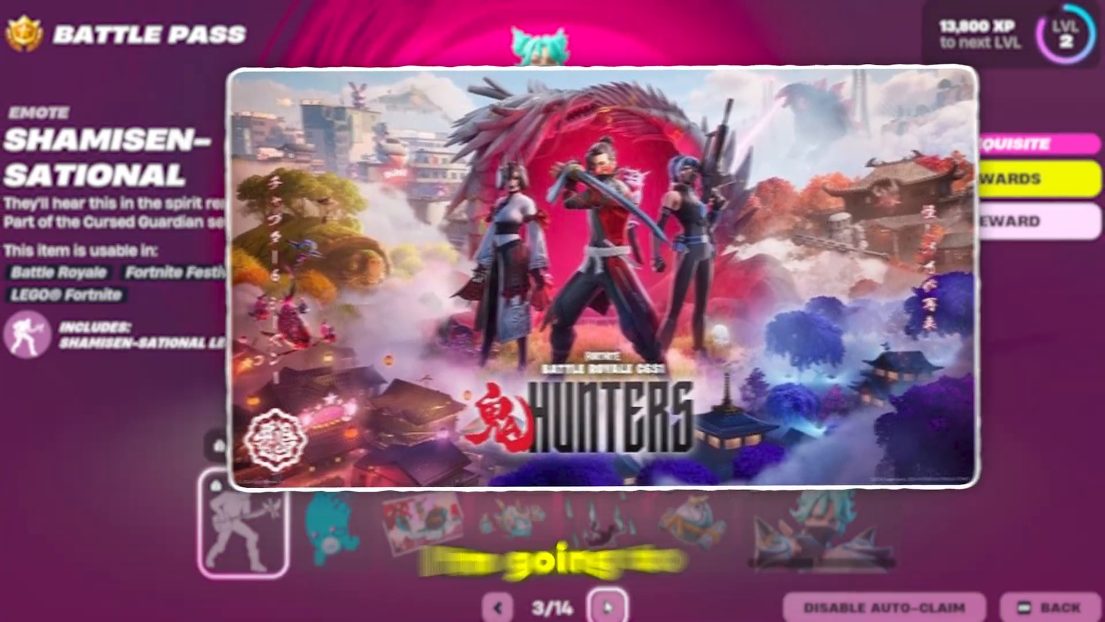
Navigate via Run/%localappdata% into FortniteGame\Saved\Config\WindowsClient.
left_click(605, 606)
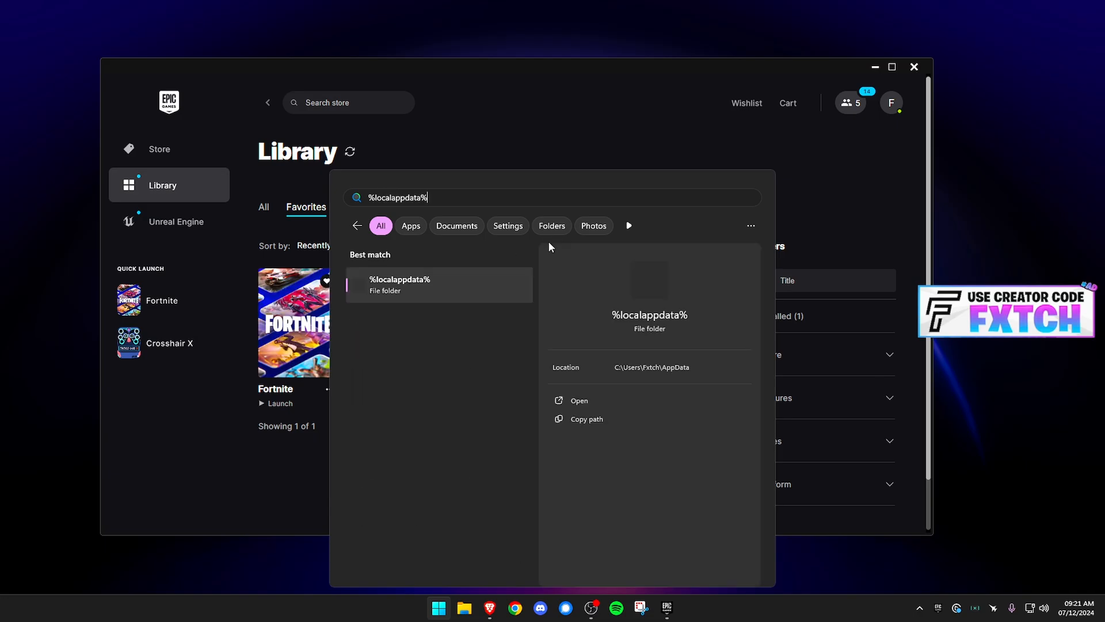
type("run")
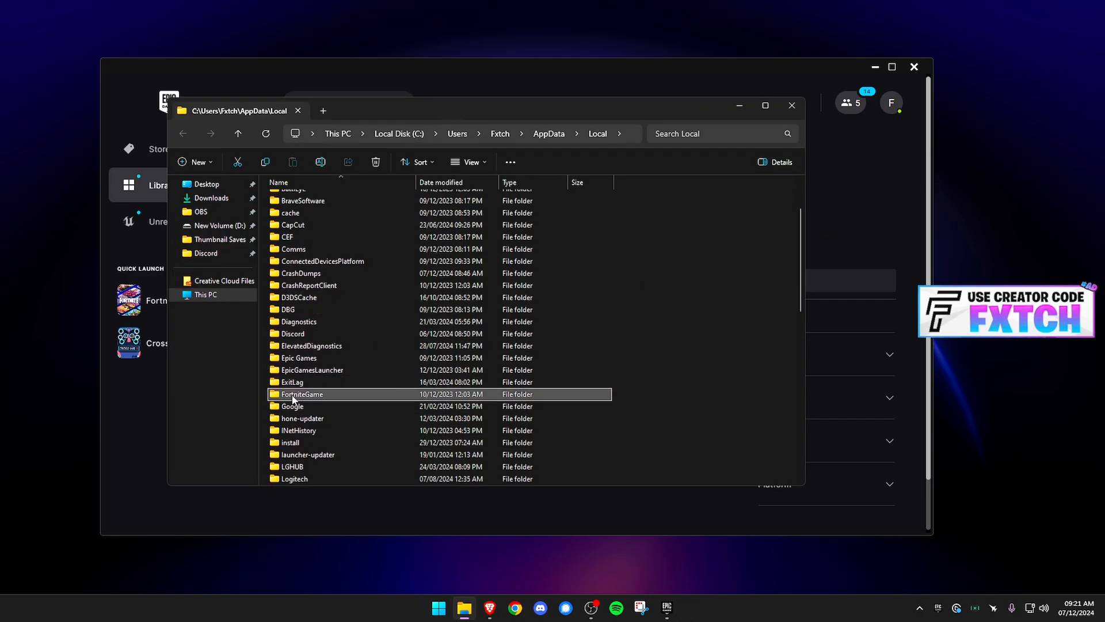
double_click(302, 394)
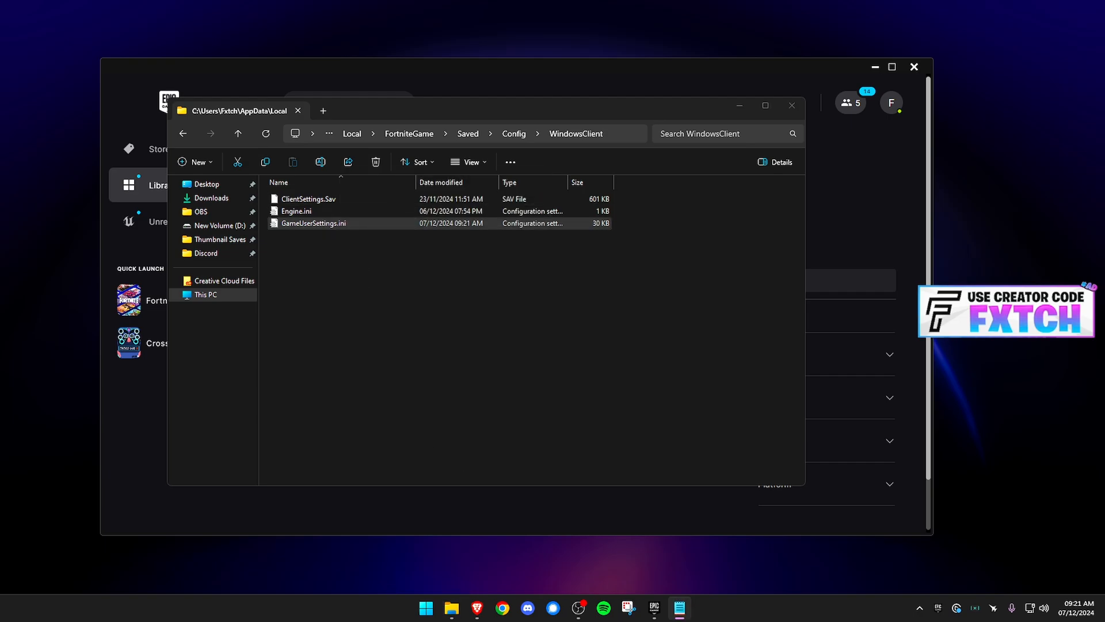
Search GameUserSettings.ini for es31 and d3d11 to locate the PreferredFeatureLevel line.
double_click(314, 222)
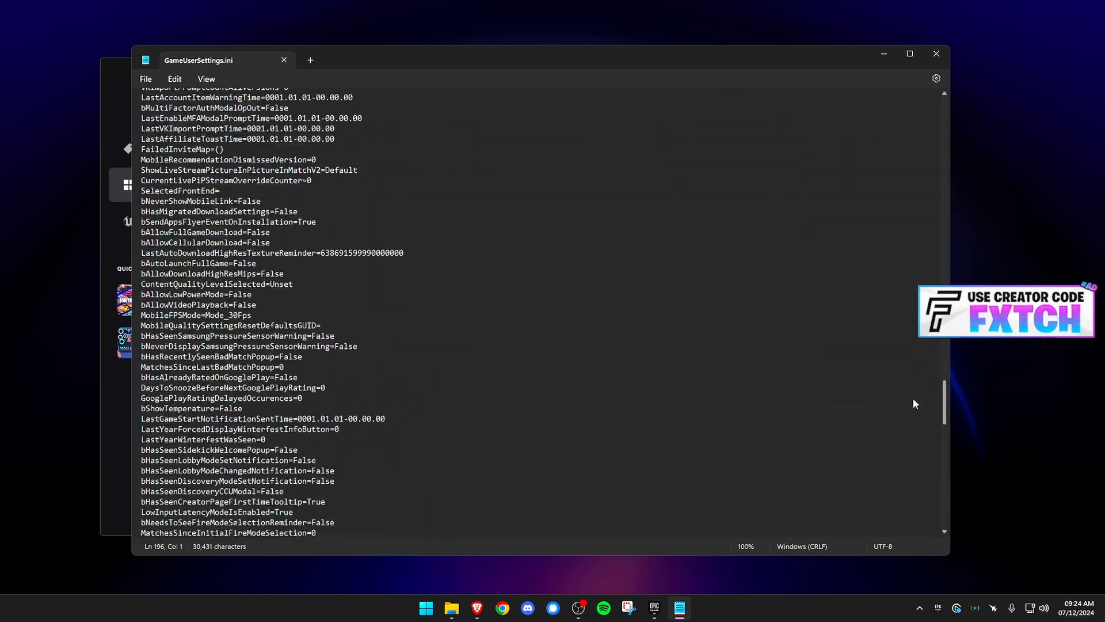
scroll("down", 3)
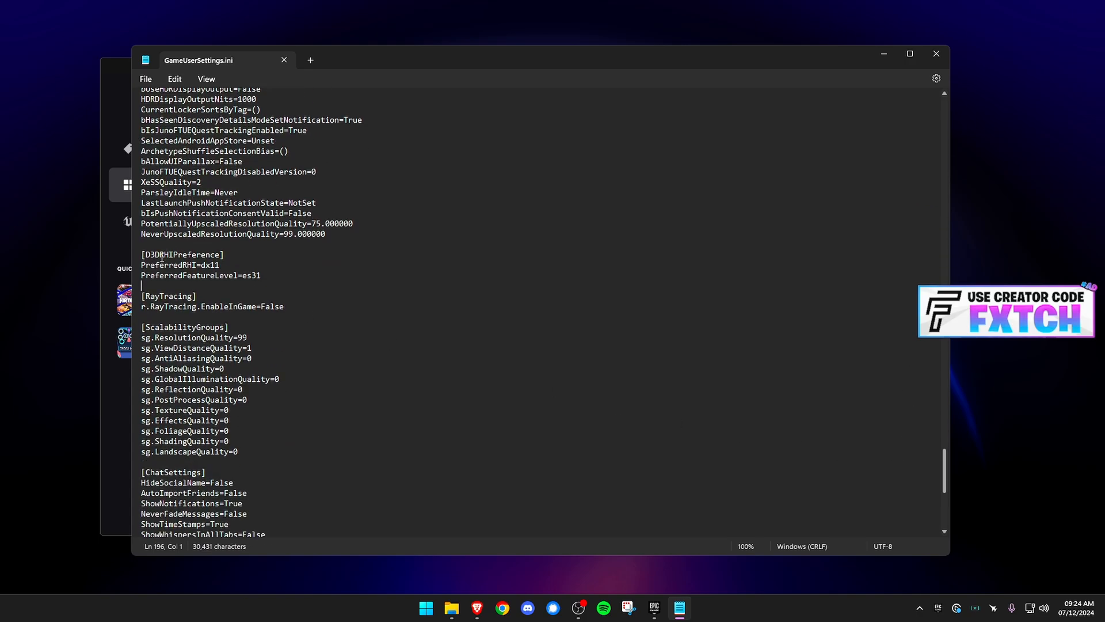
key("ctrl+f")
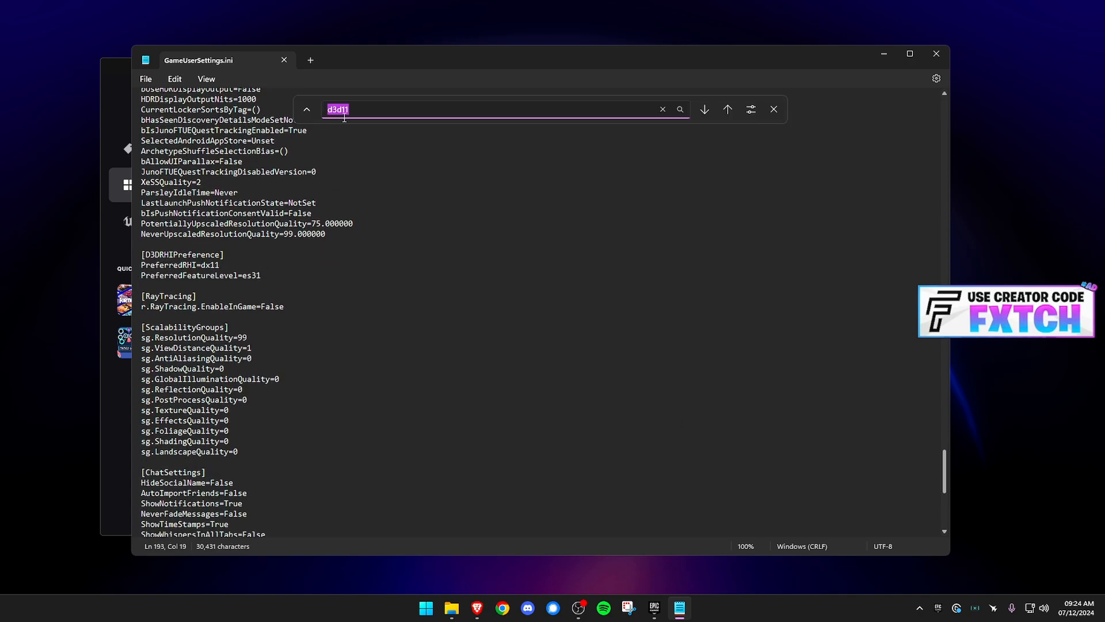
left_click(661, 109)
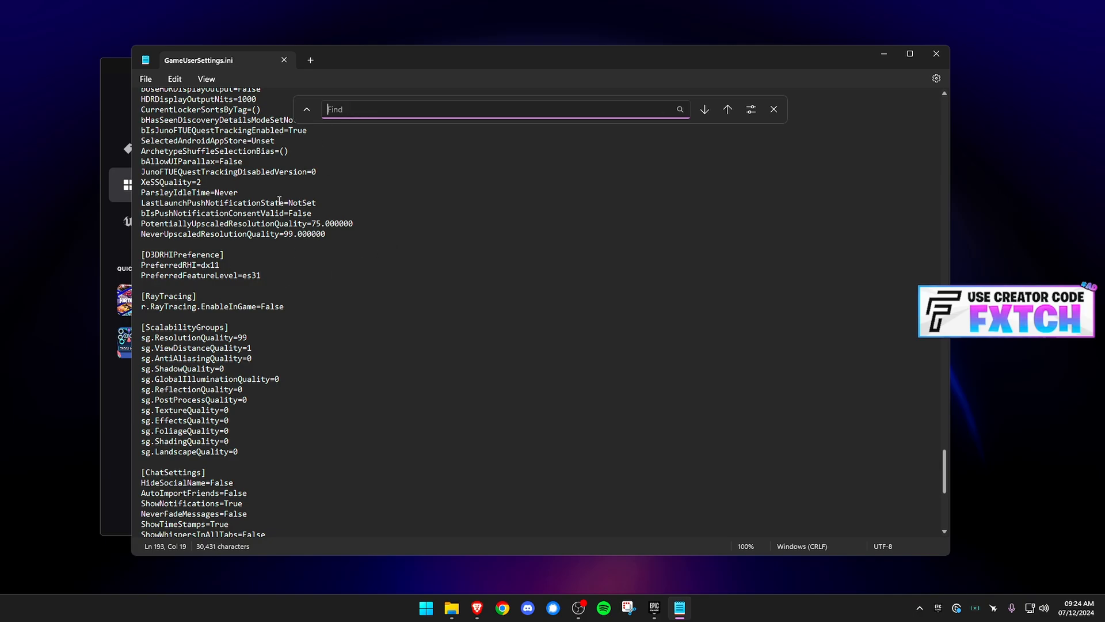
type("es31")
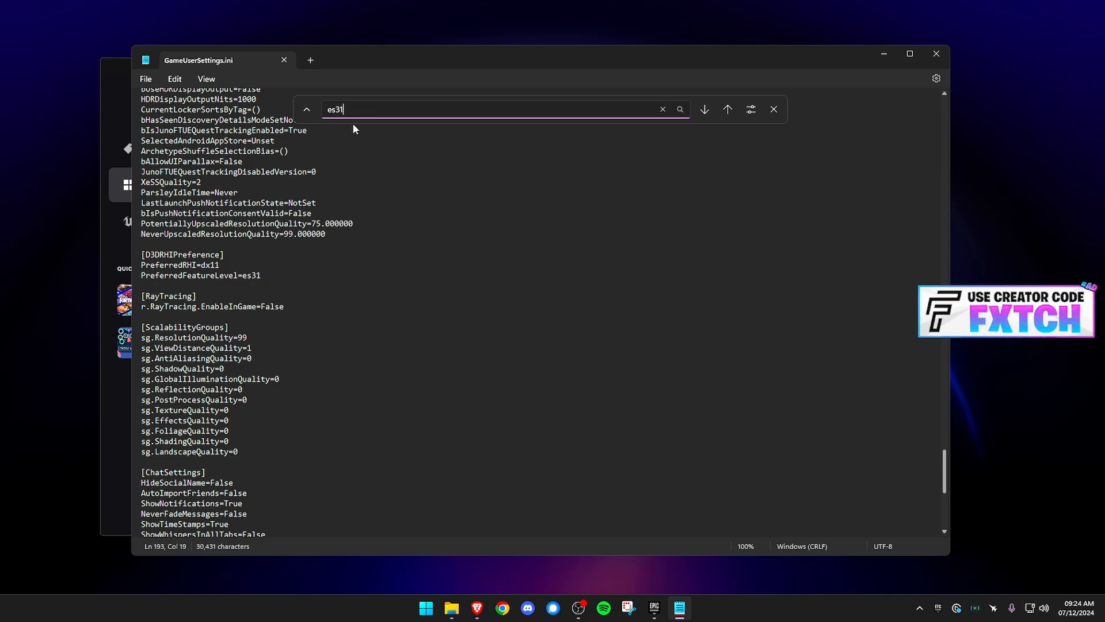
mouse_move(335, 146)
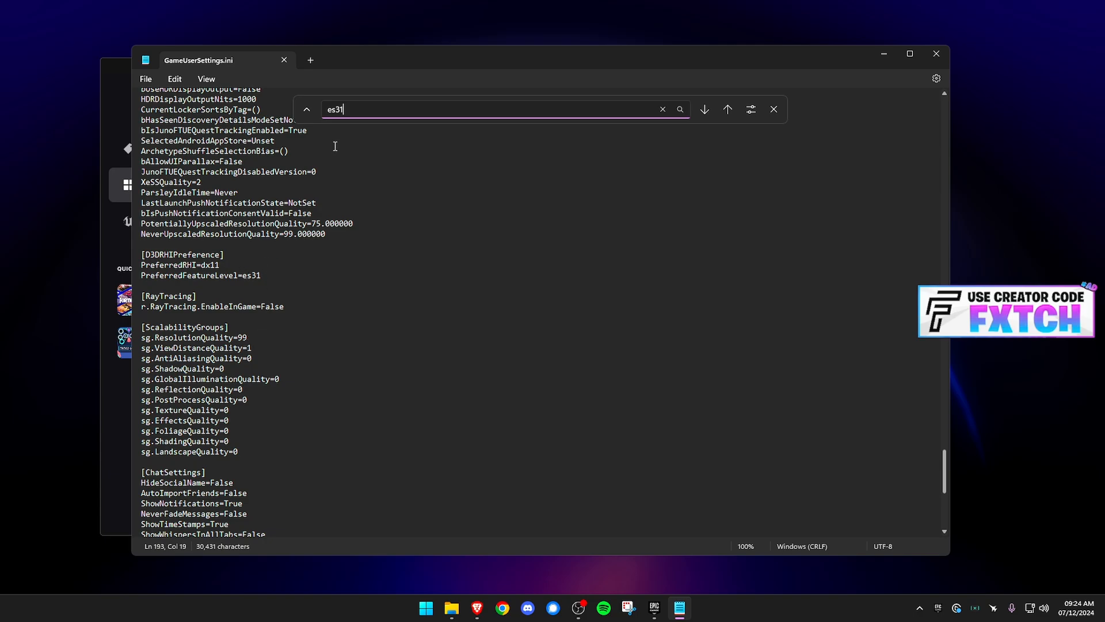
left_click(662, 108)
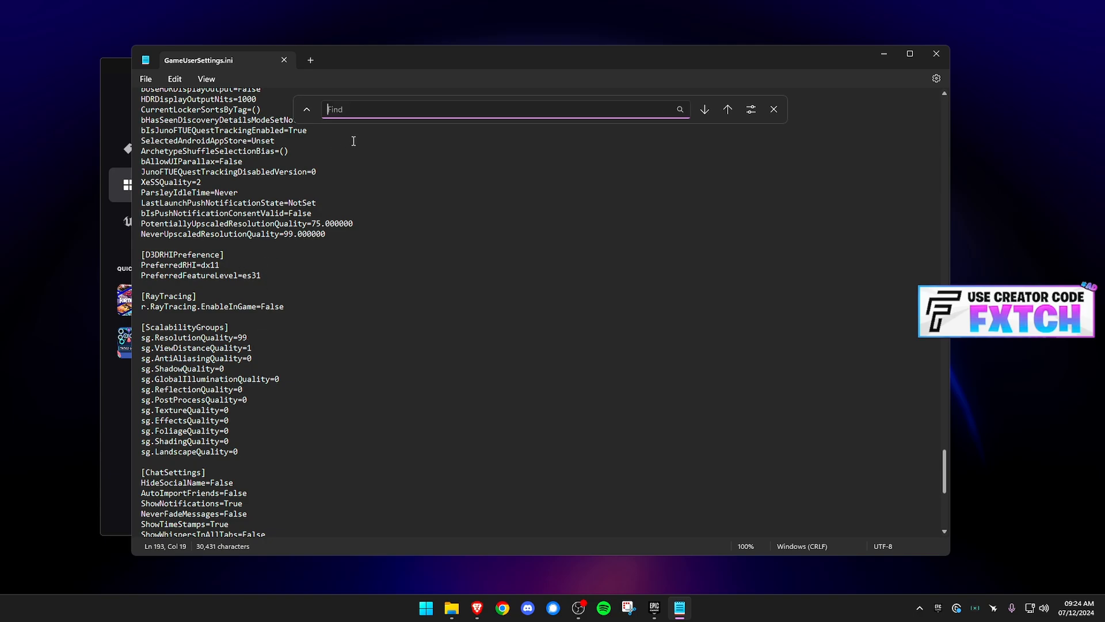
type("d3d11")
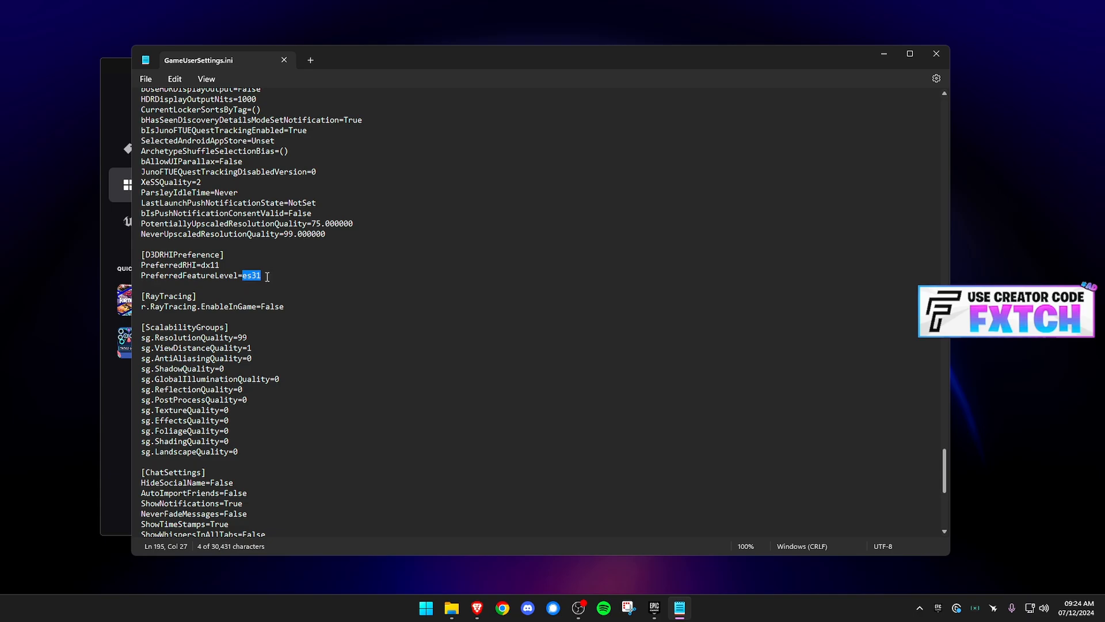
Check PreferredRHI=dx11 and select the es31 value of PreferredFeatureLevel.
left_click(203, 265)
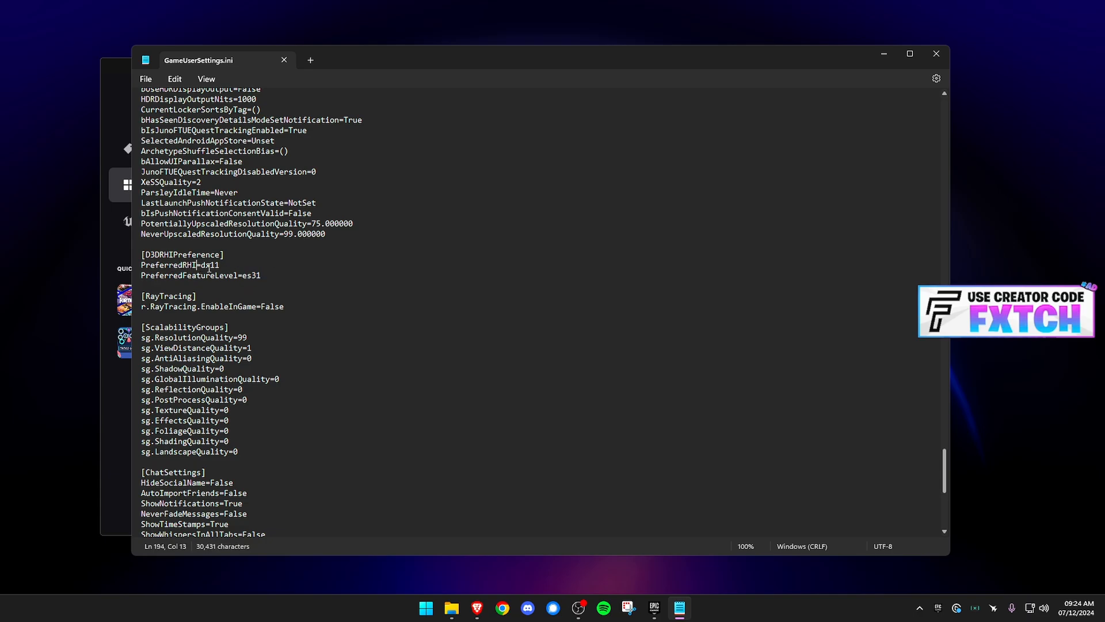
double_click(208, 265)
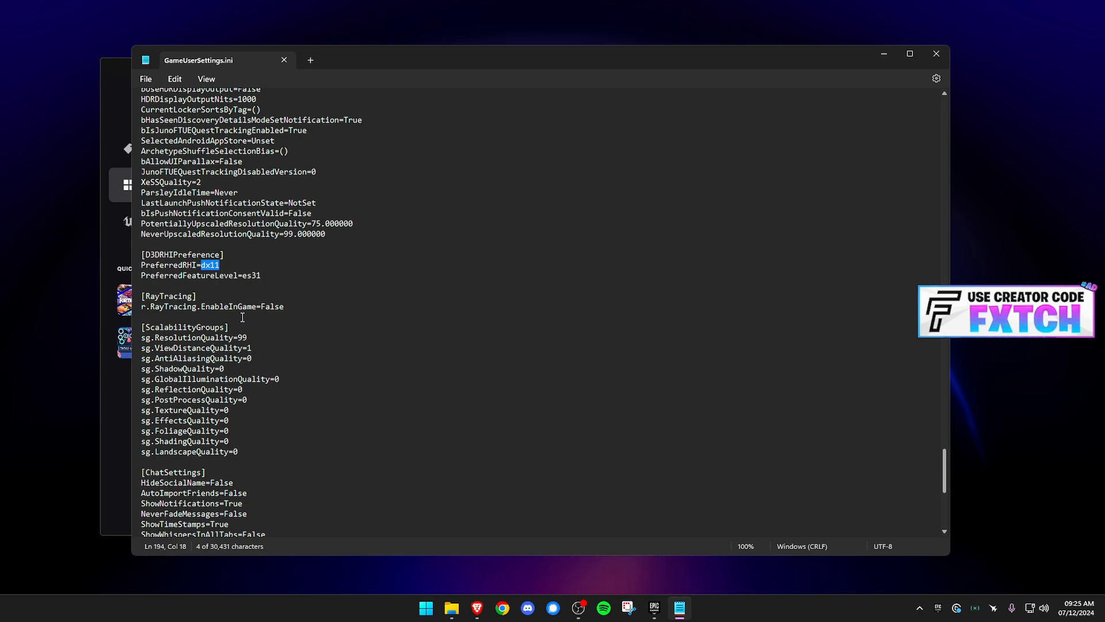
mouse_move(158, 348)
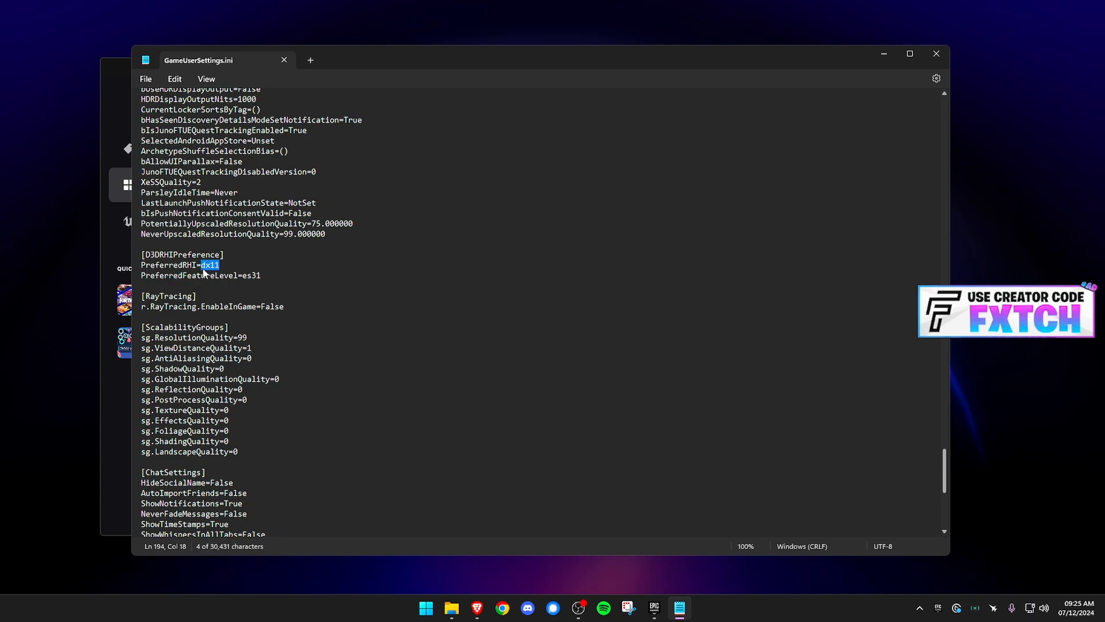
double_click(251, 275)
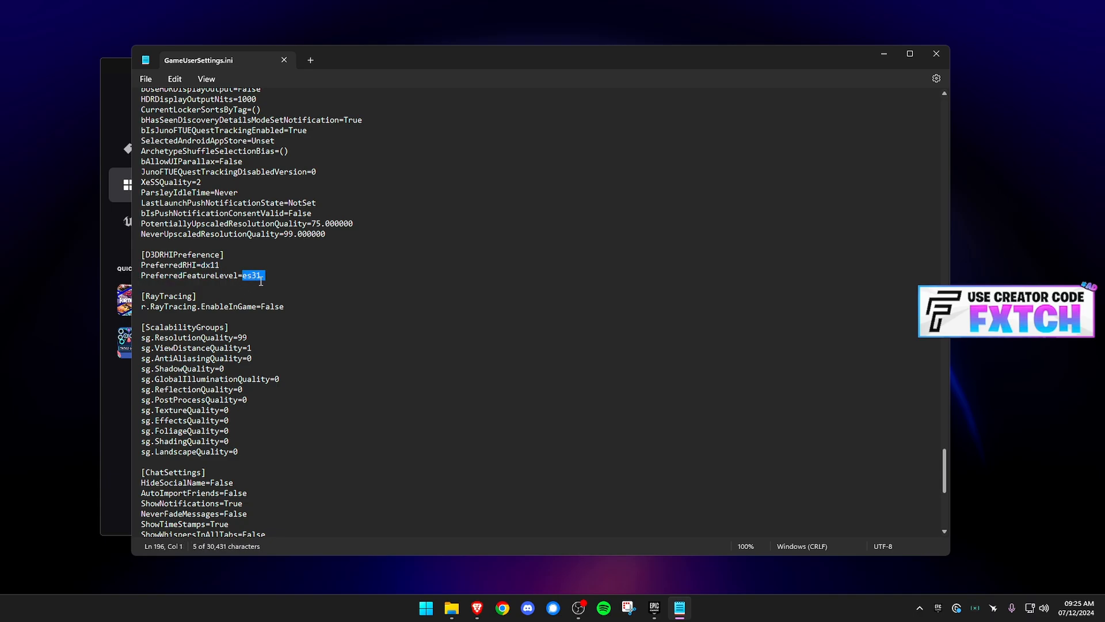
left_click(261, 275)
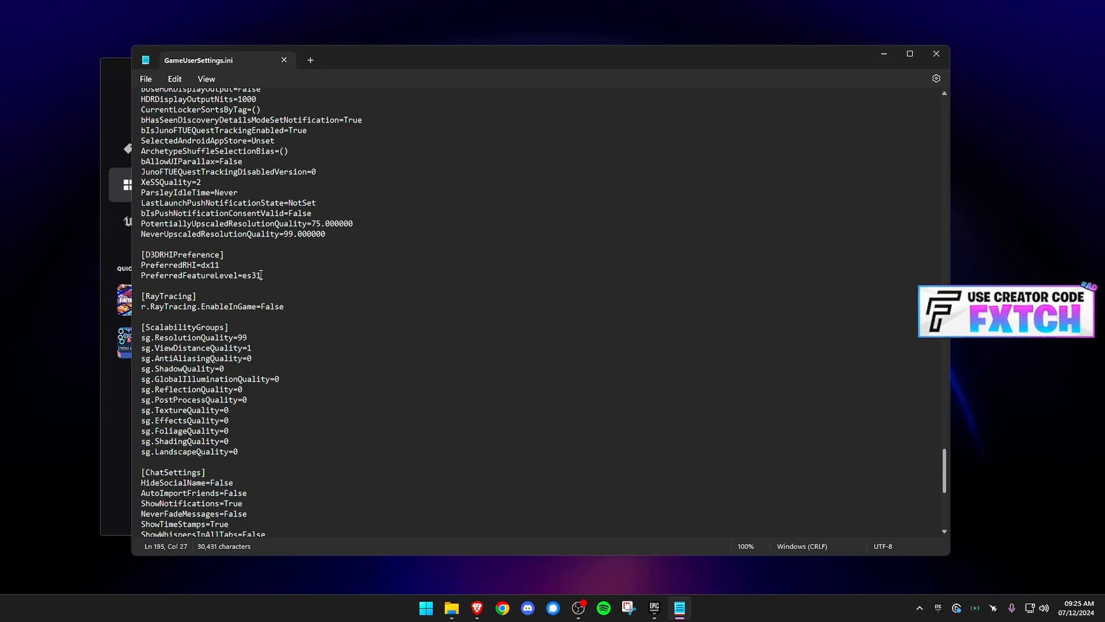
Replace es31 with d3d11 so PreferredFeatureLevel=d3d11.
key("Backspace")
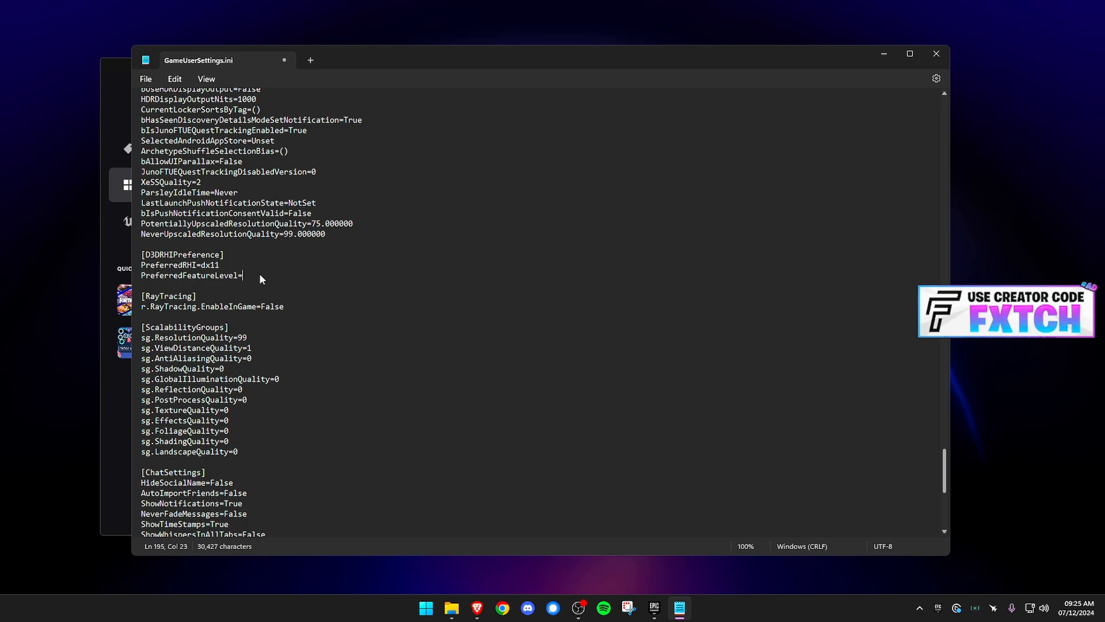
type("d3d11")
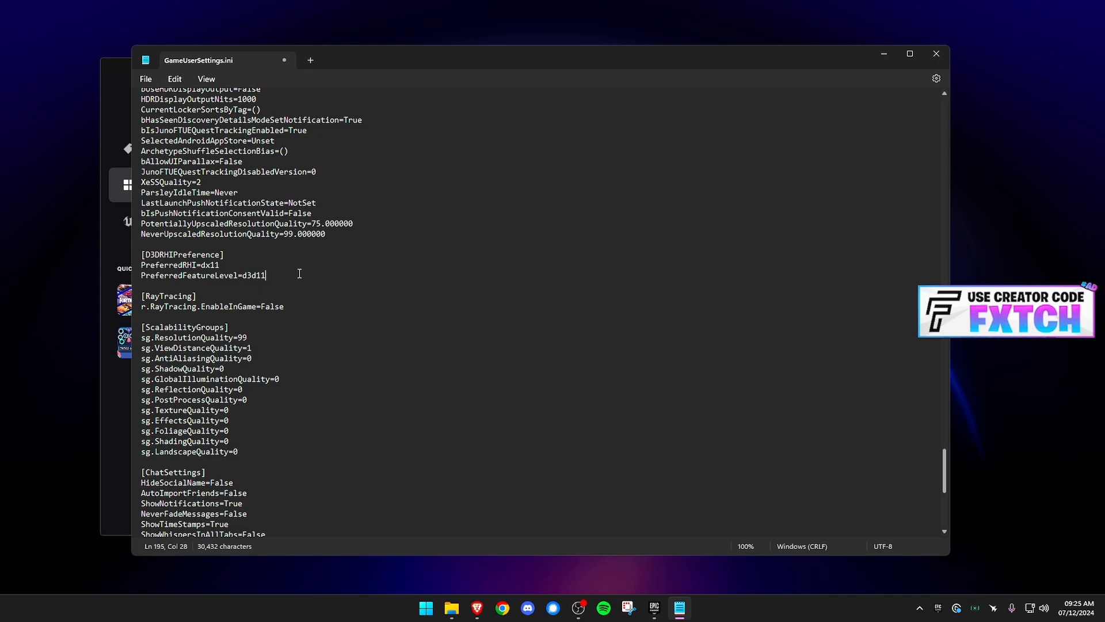
double_click(263, 275)
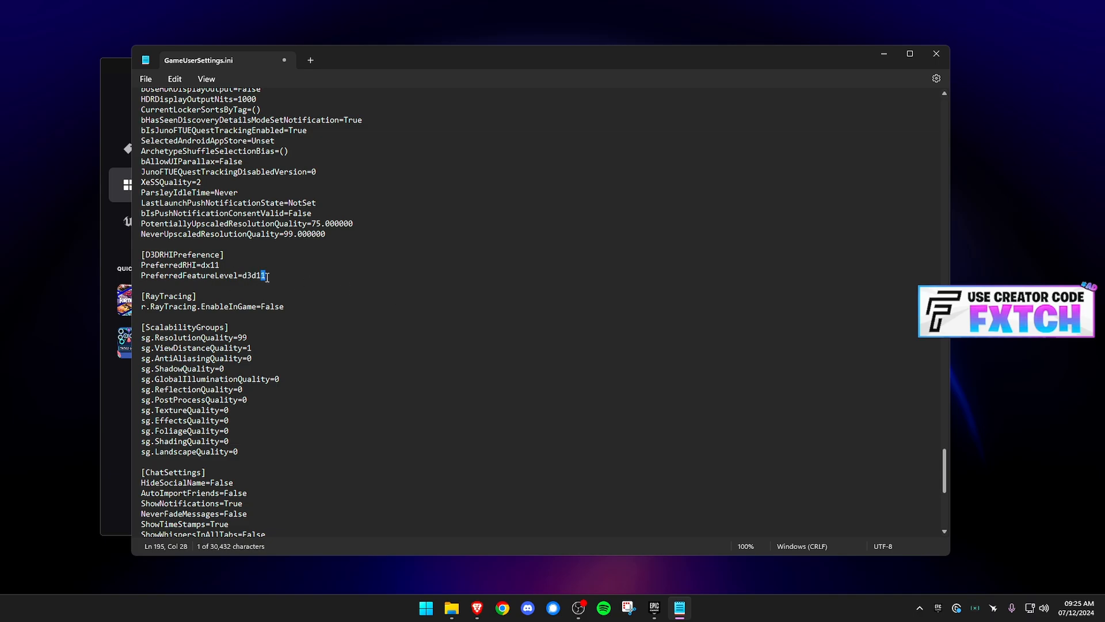
left_click(265, 275)
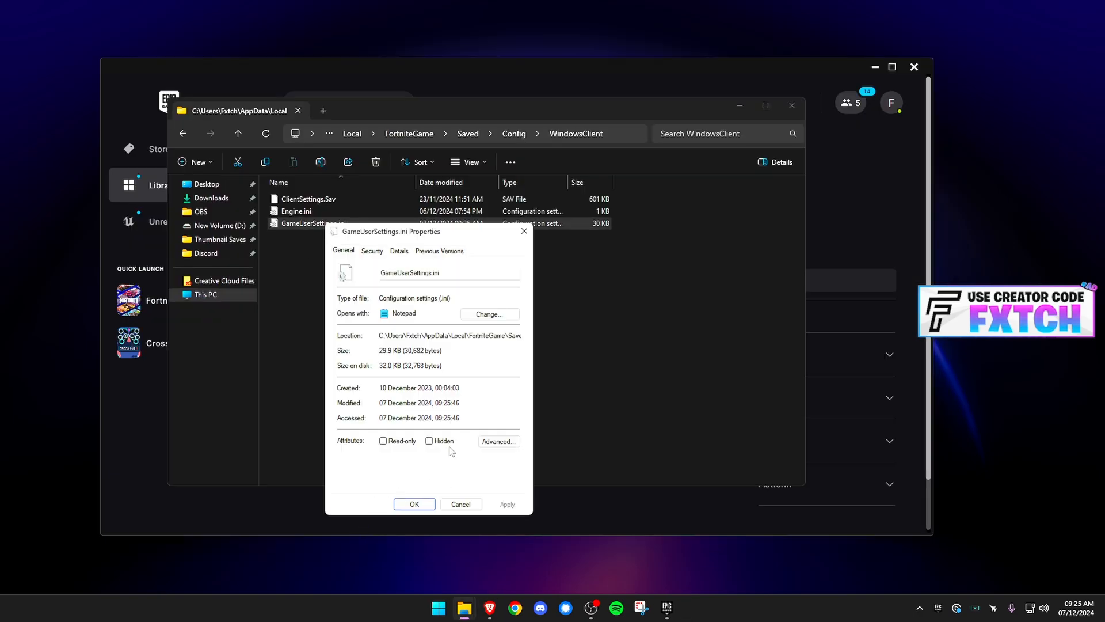
Tick the Read-only attribute on GameUserSettings.ini and apply it.
left_click(382, 441)
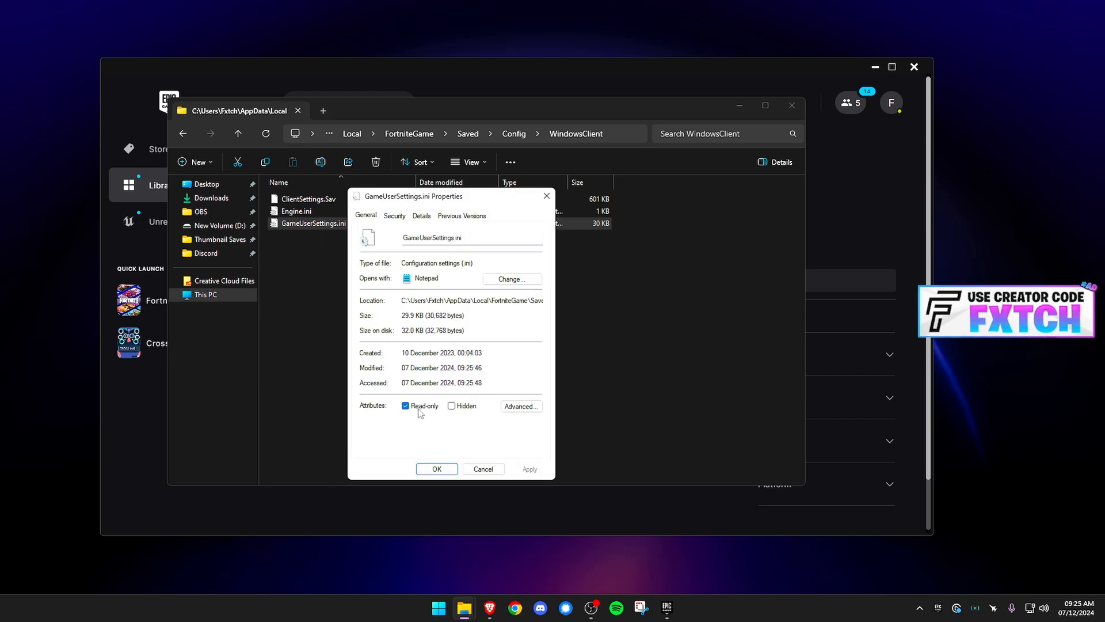
mouse_move(411, 412)
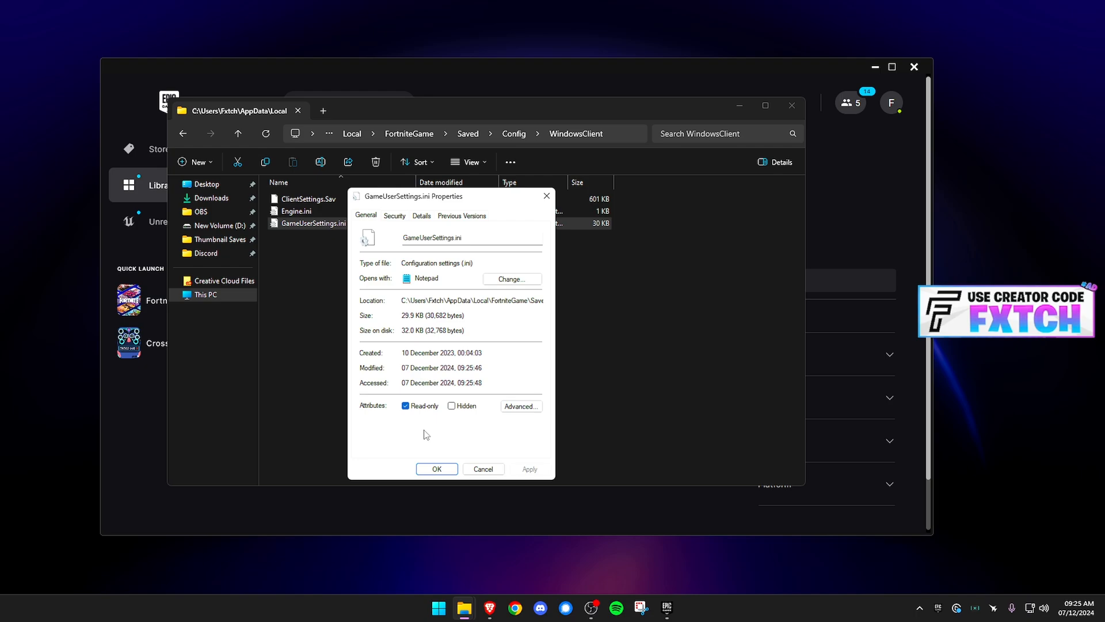
mouse_move(407, 433)
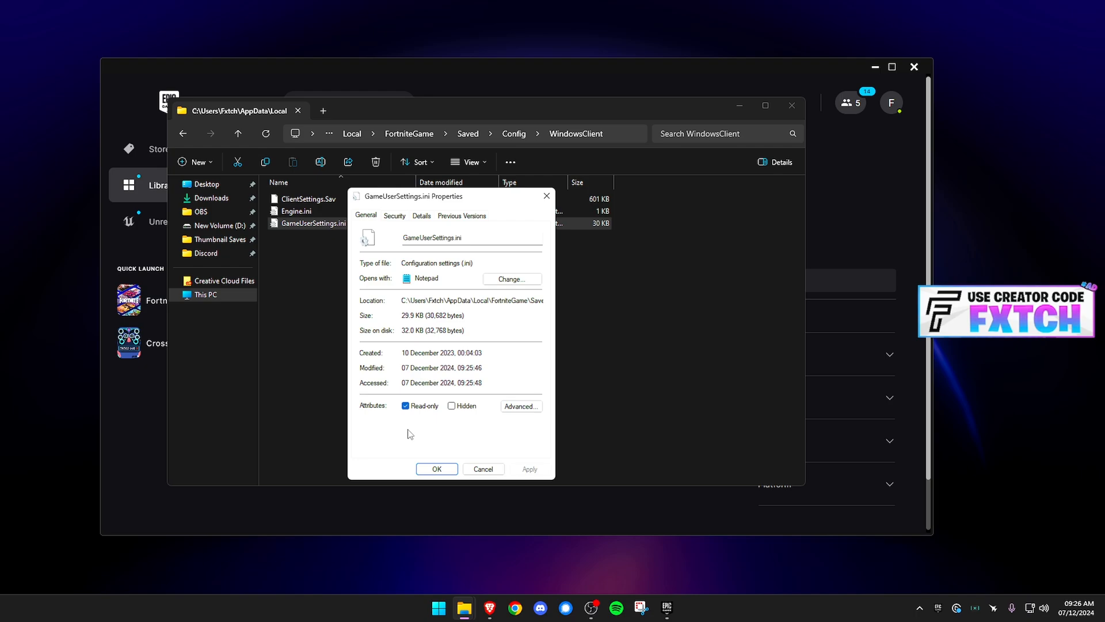
mouse_move(405, 435)
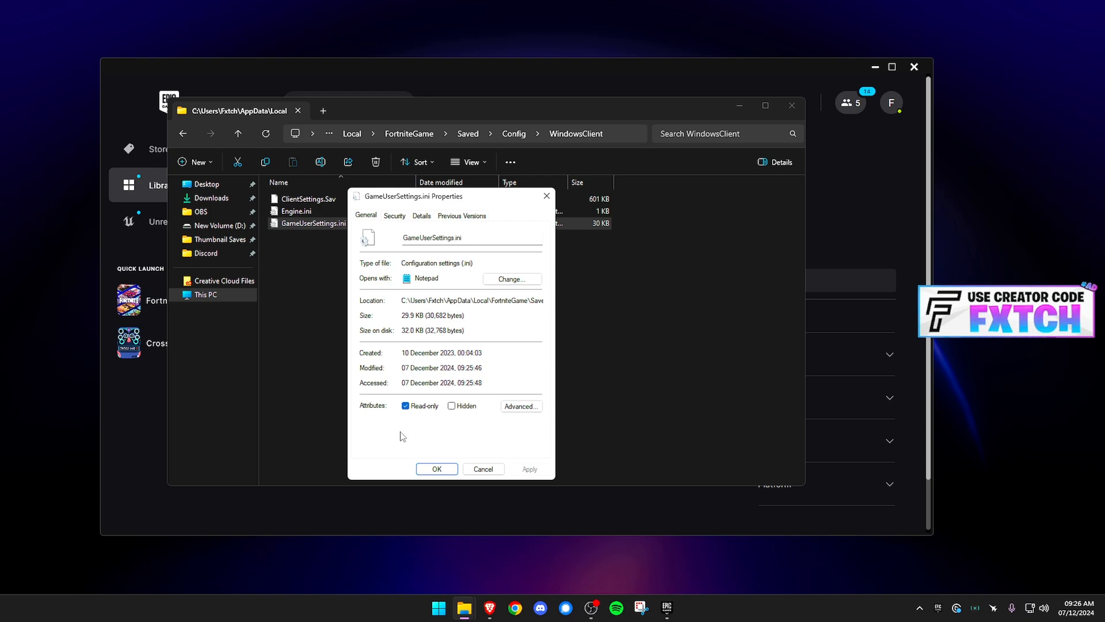
left_click_drag(414, 195, 594, 181)
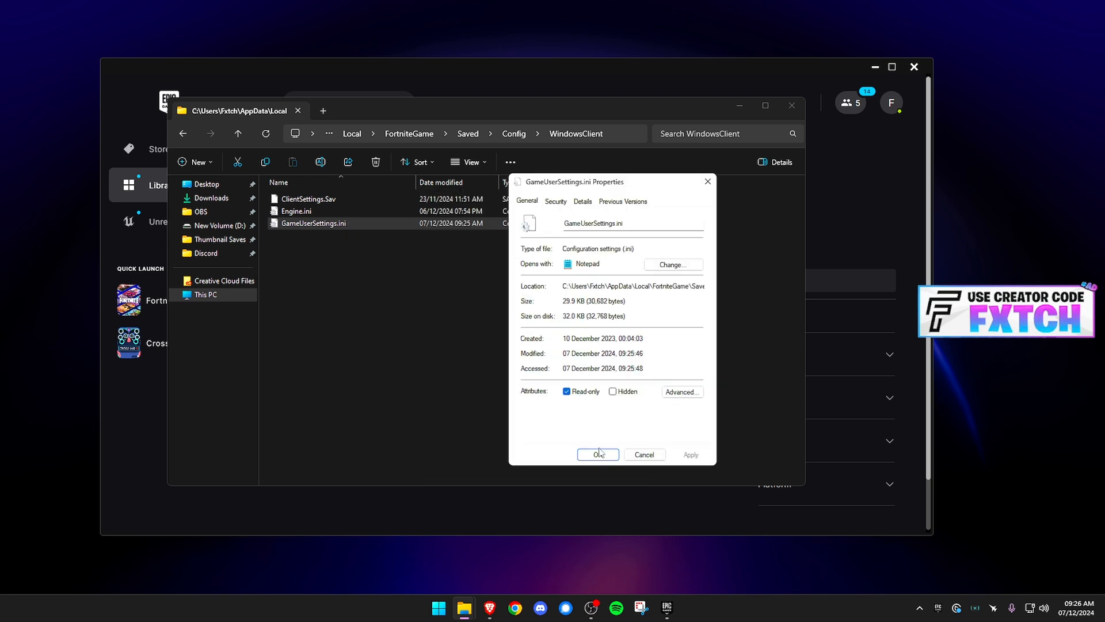
left_click(597, 454)
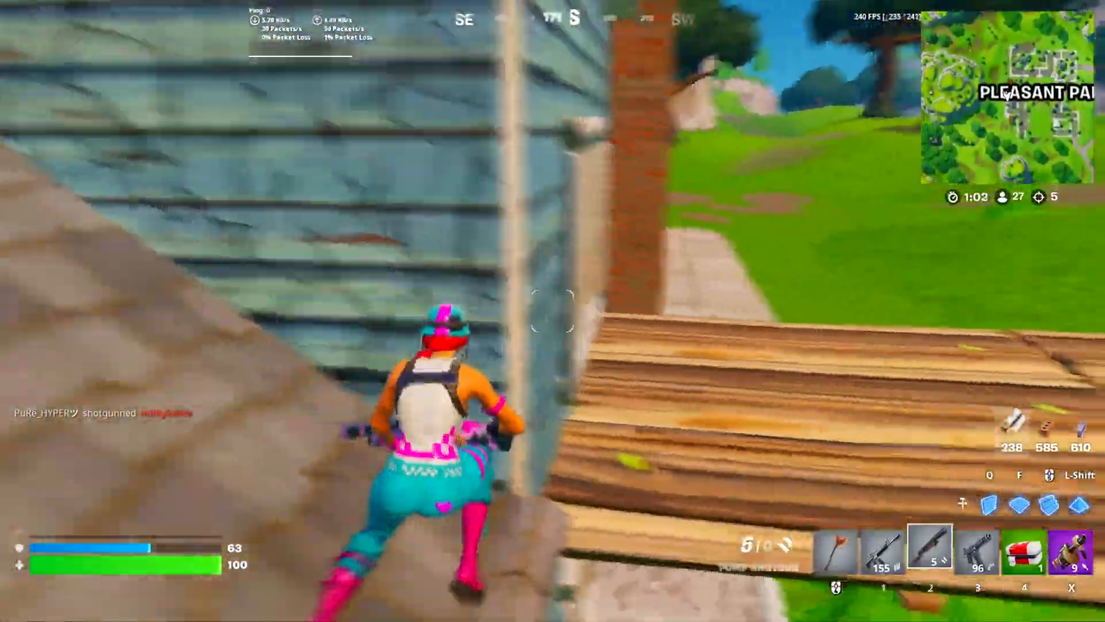
Verify Fortnite's Rendering Mode shows DirectX 11 and leave the video settings.
key("1")
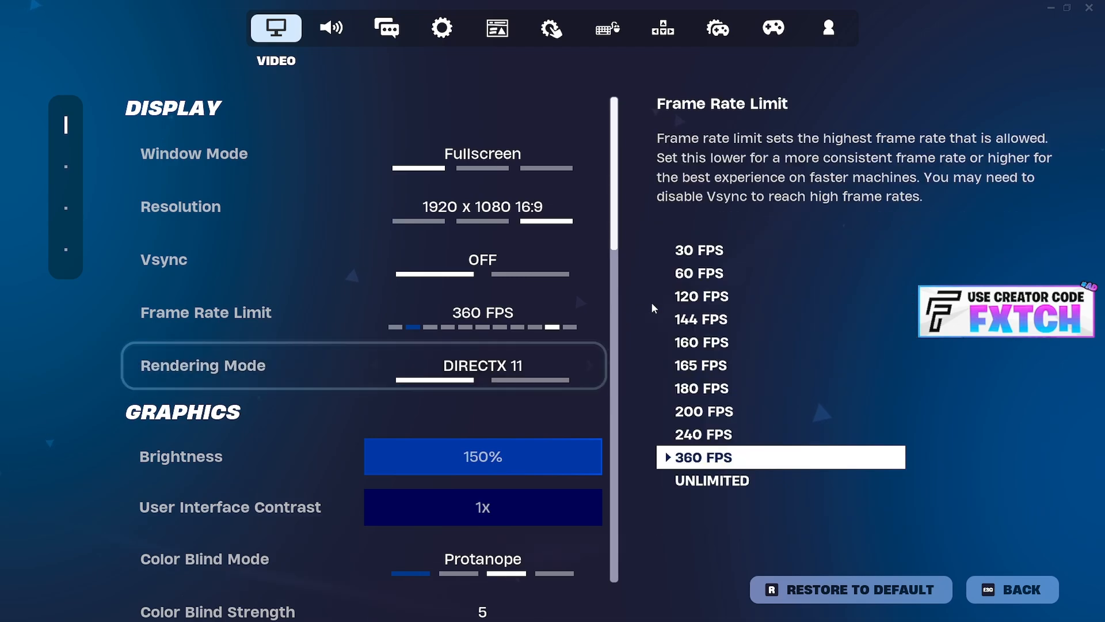
left_click(363, 364)
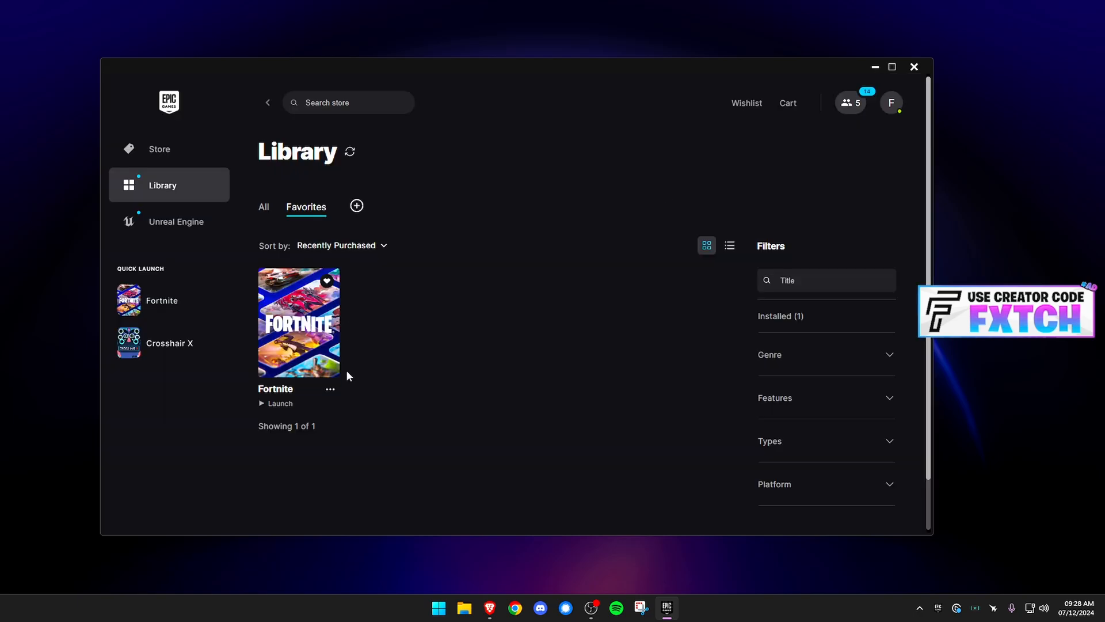
Enter a FeatureLevel launch argument (FeatureLevelES31, D3D12) in Fortnite's Launch Options.
left_click(330, 388)
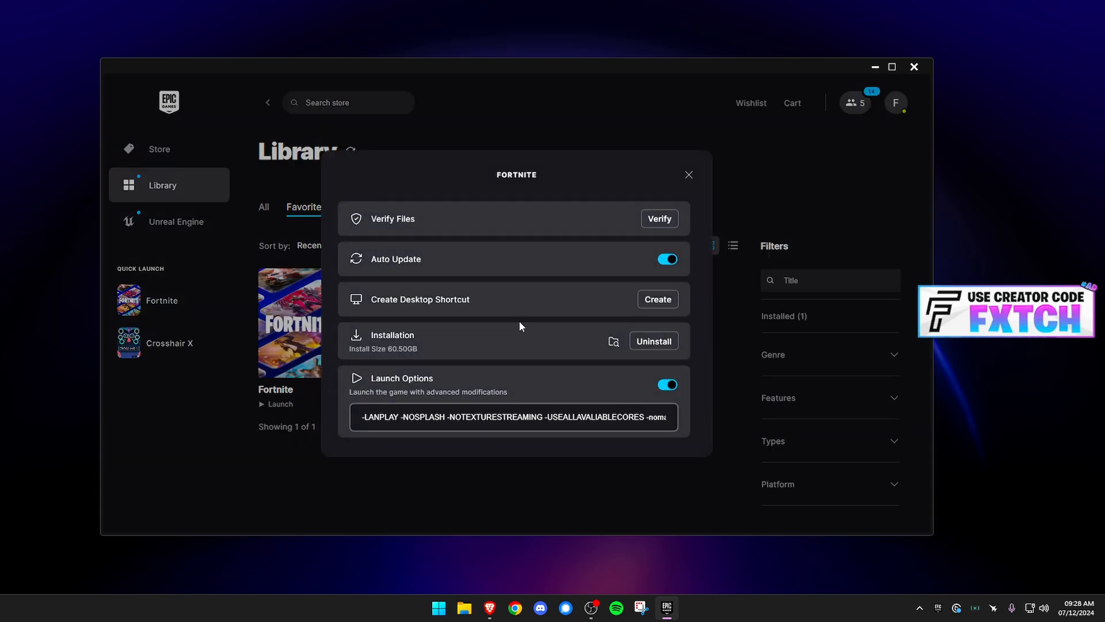
left_click(360, 417)
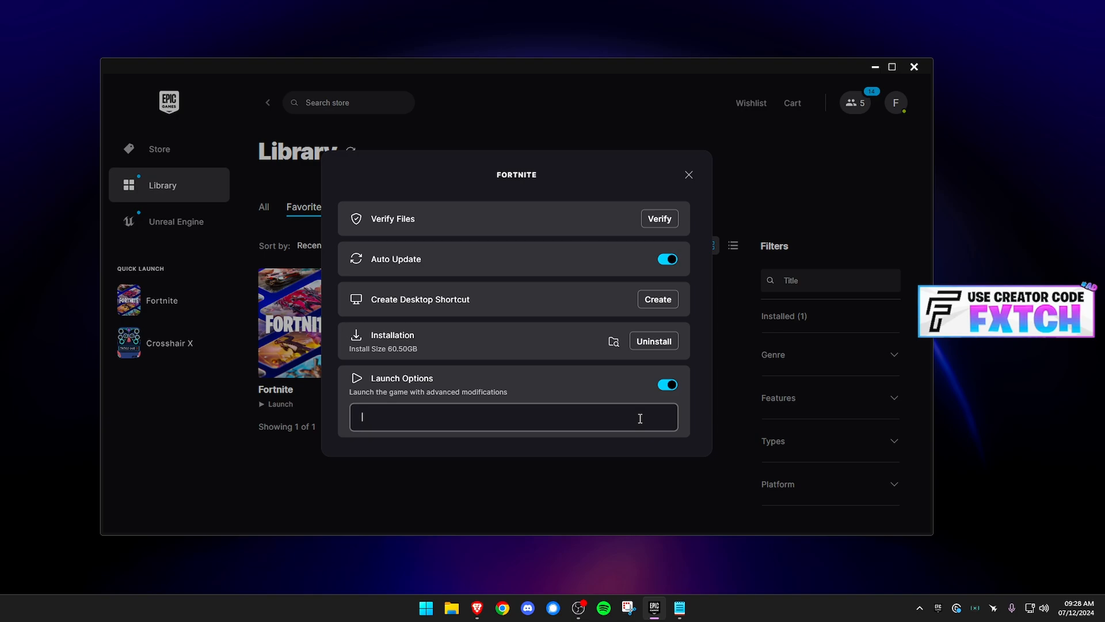
mouse_move(485, 434)
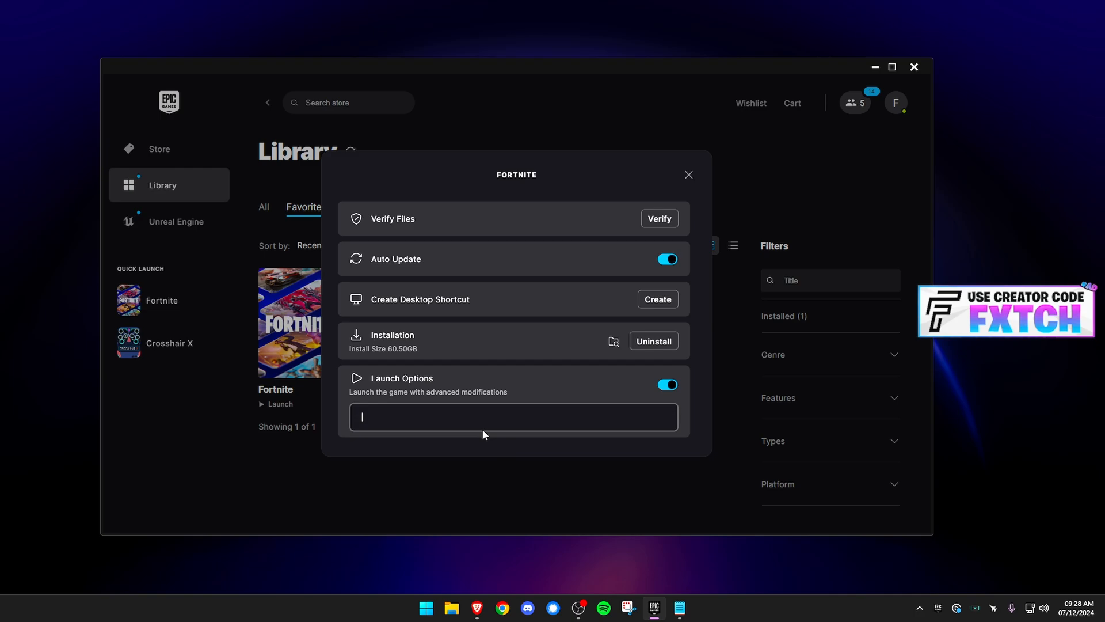
mouse_move(485, 431)
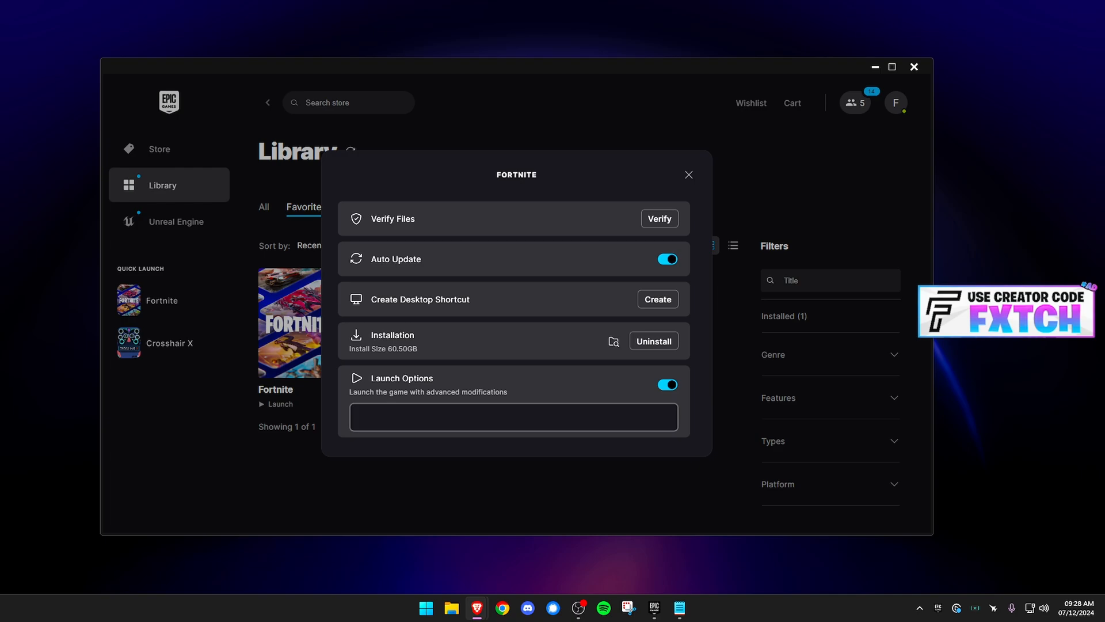
type("FeatureLevelES31")
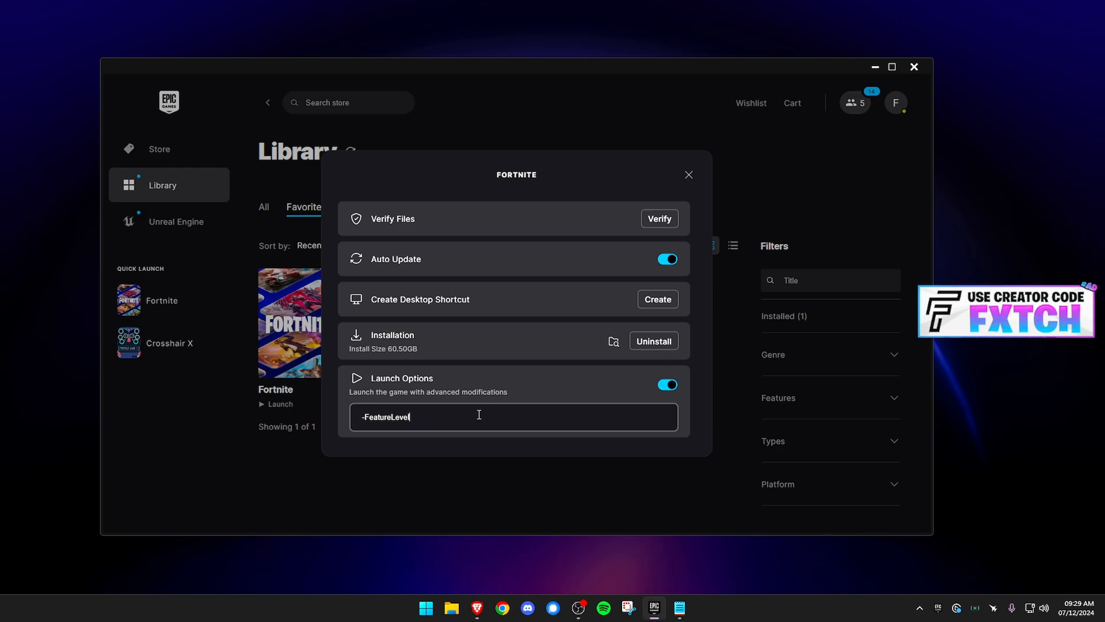
type("D3D12")
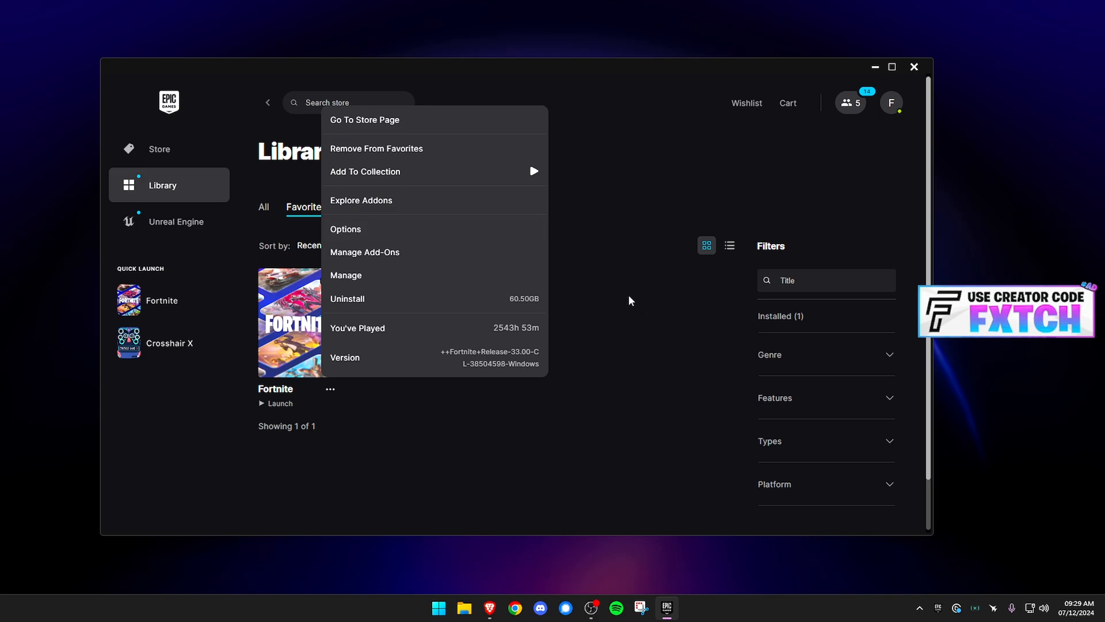
mouse_move(385, 233)
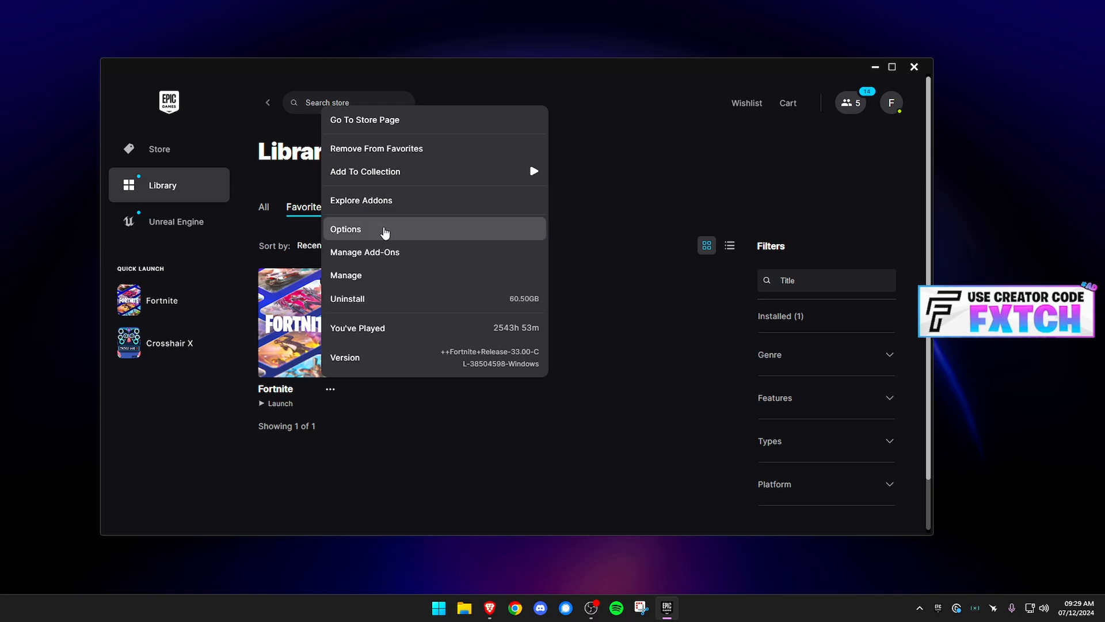
Reopen Fortnite's Options to review the launch argument list, then close it.
left_click(346, 228)
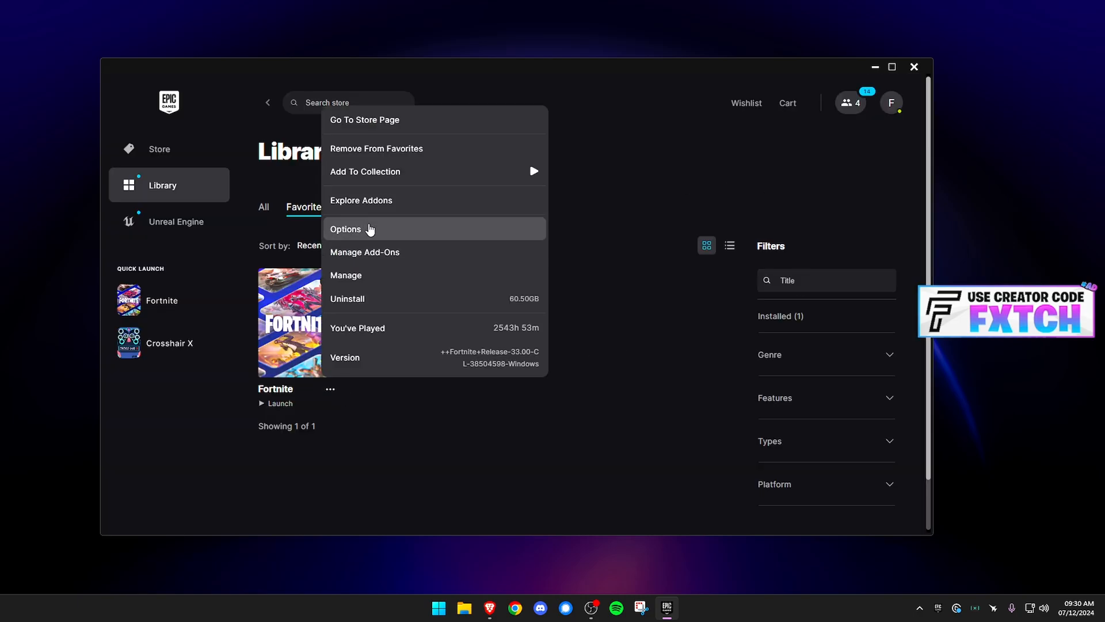
left_click(345, 228)
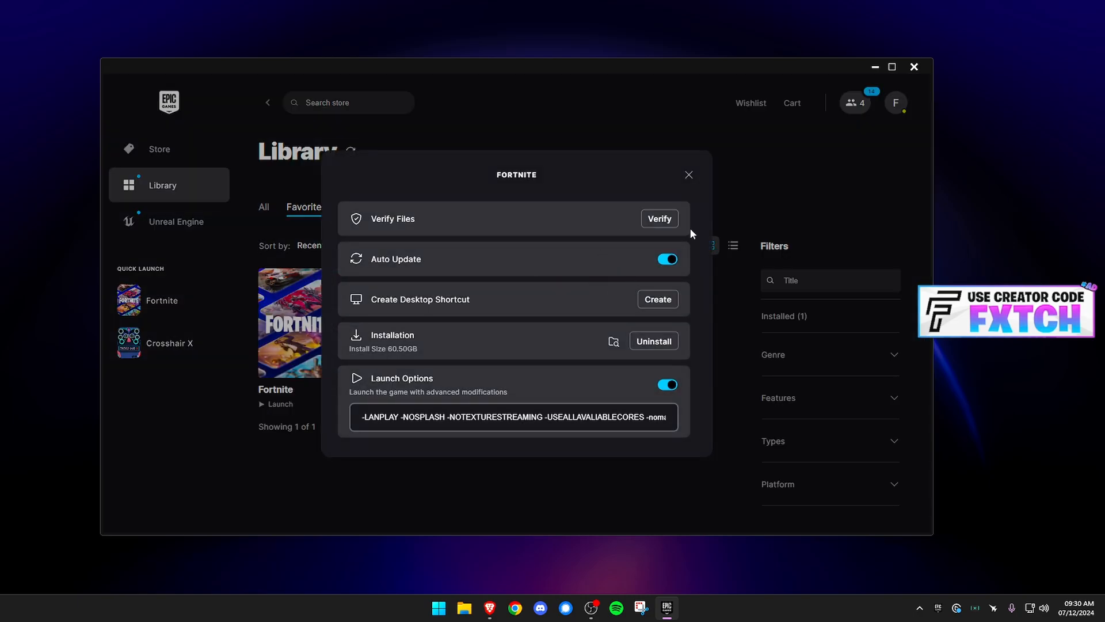
left_click(614, 341)
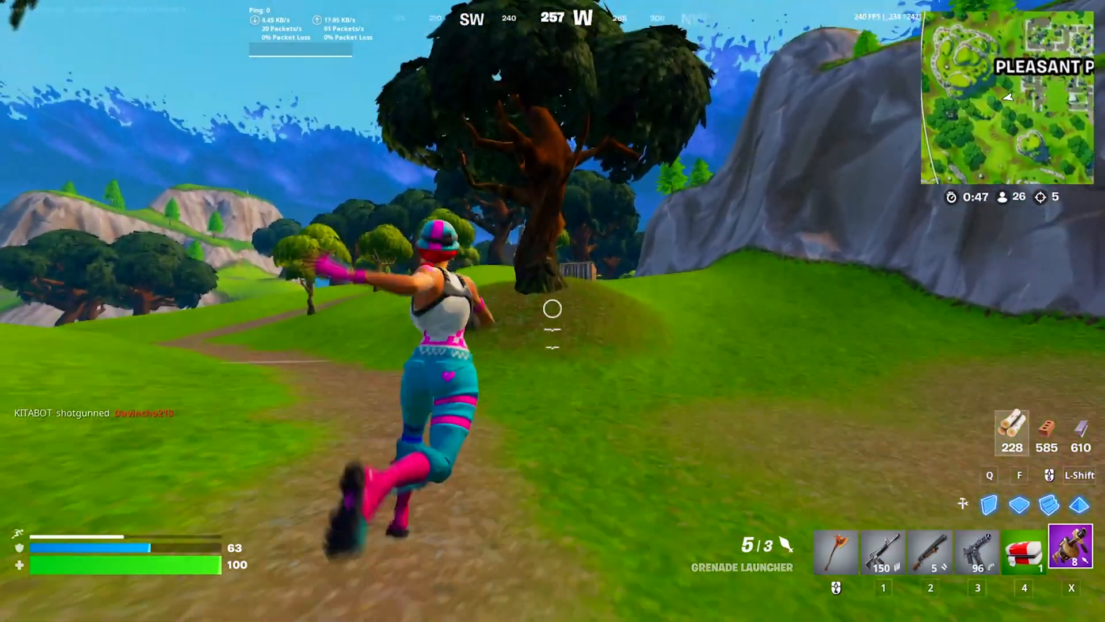
Fire the equipped grenade launcher in the Fortnite match.
left_click(553, 309)
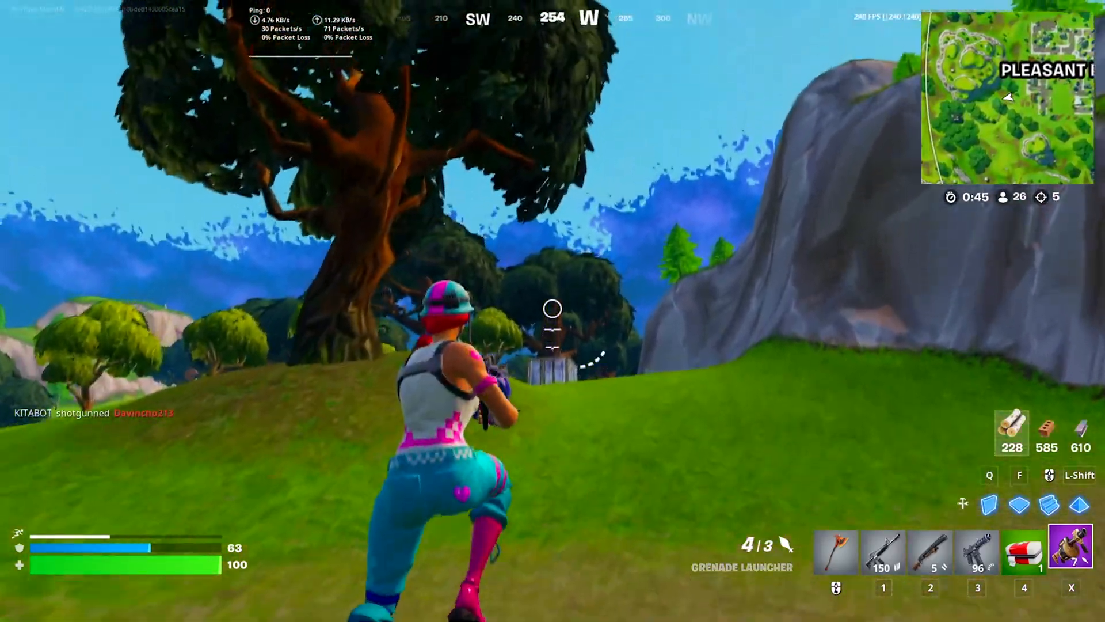